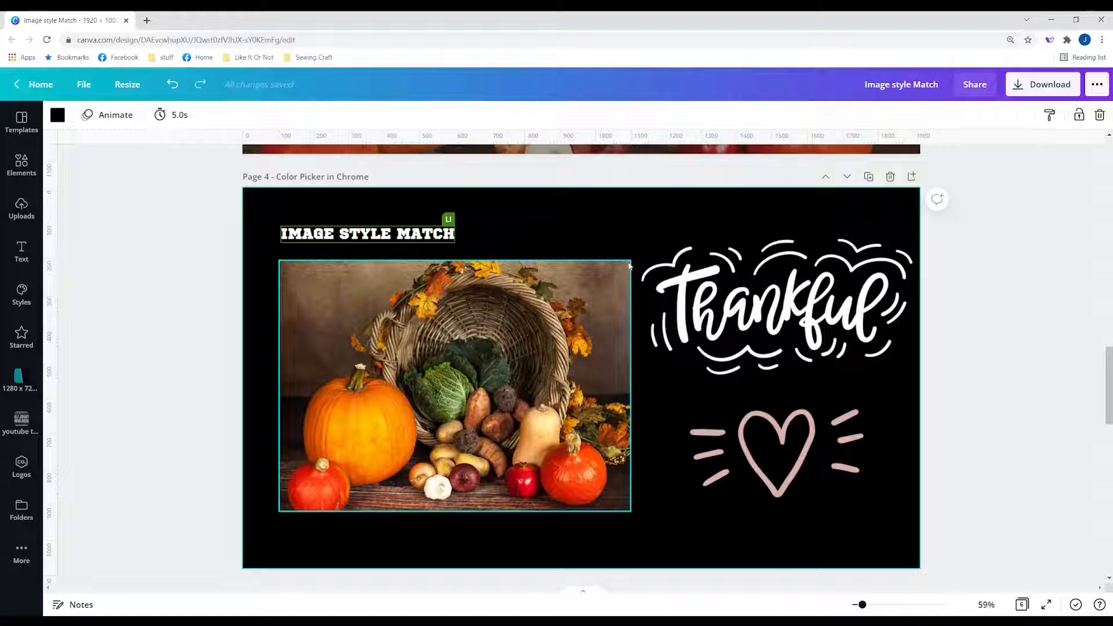
Bring up the context options for the vegetable basket photo
right_click(437, 334)
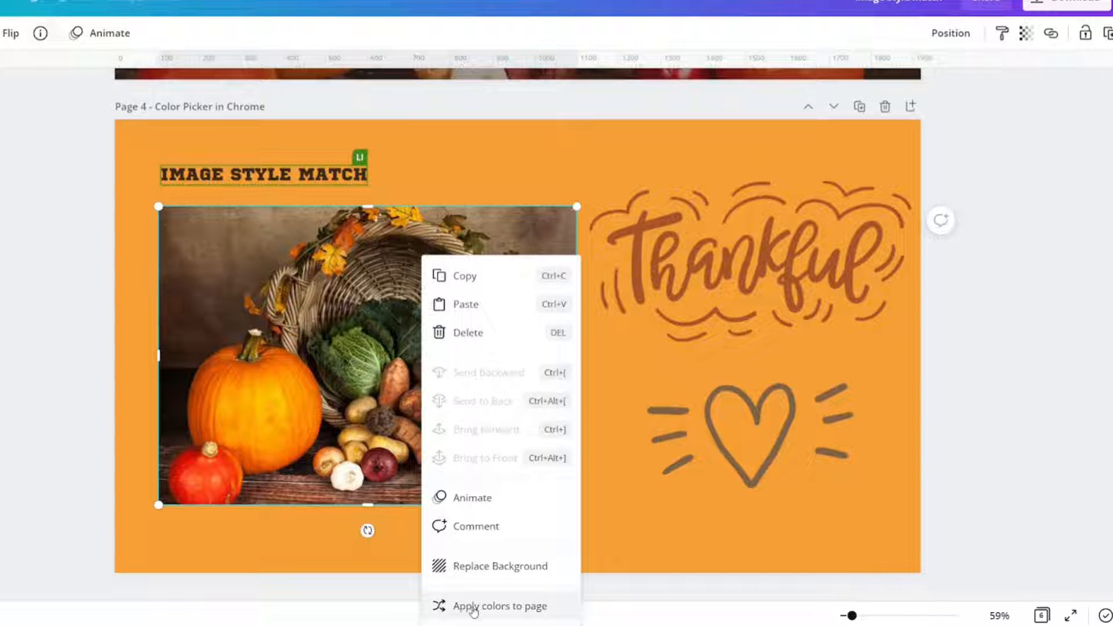
Reapply the photo's colours so the page gets a cream background with brown lettering
click(499, 622)
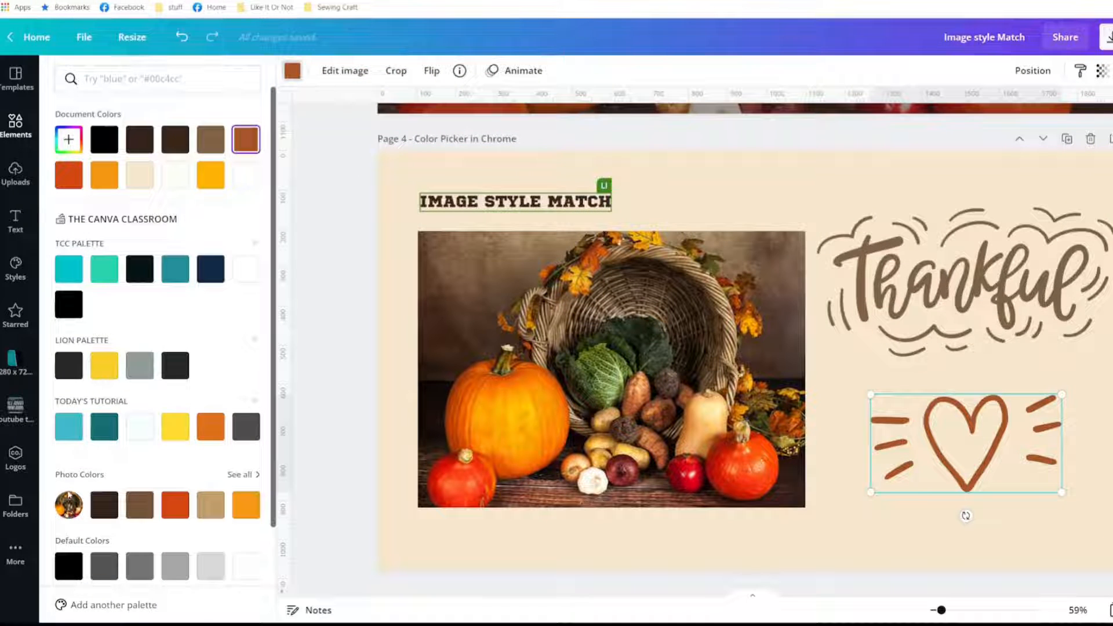
Recolour the heart dark brown from the Photo Colors swatches, then begin a custom colour
click(103, 506)
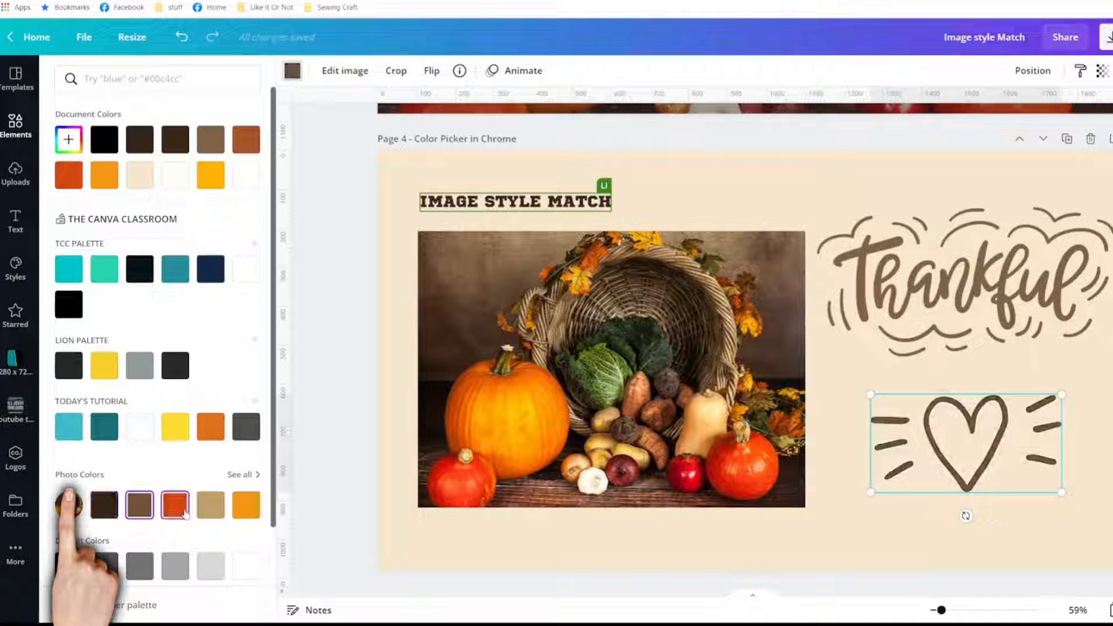
click(210, 505)
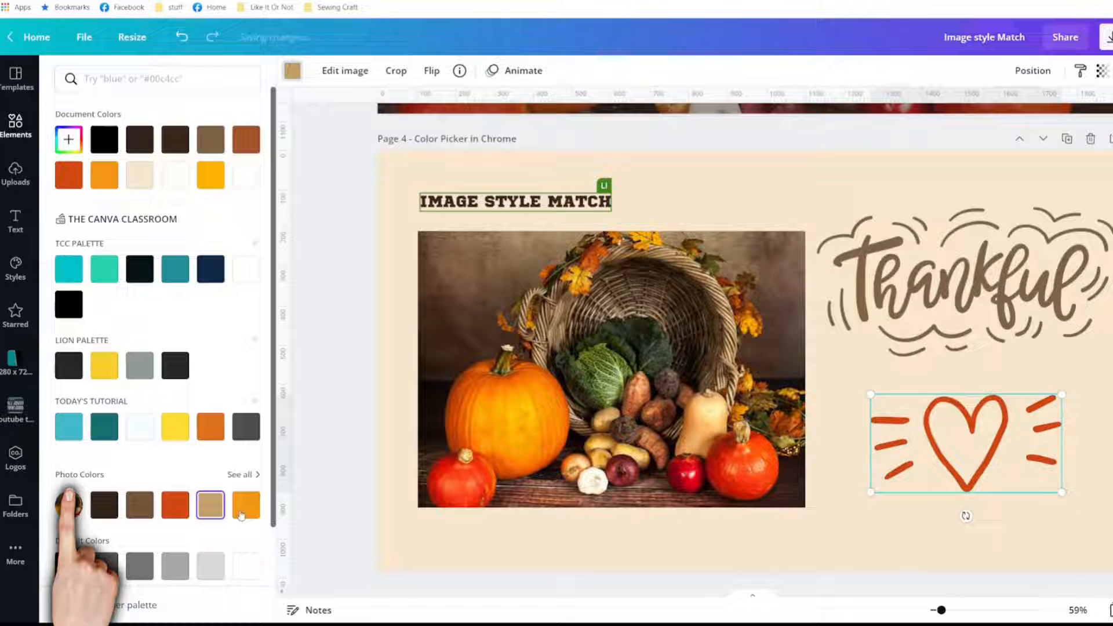
click(104, 505)
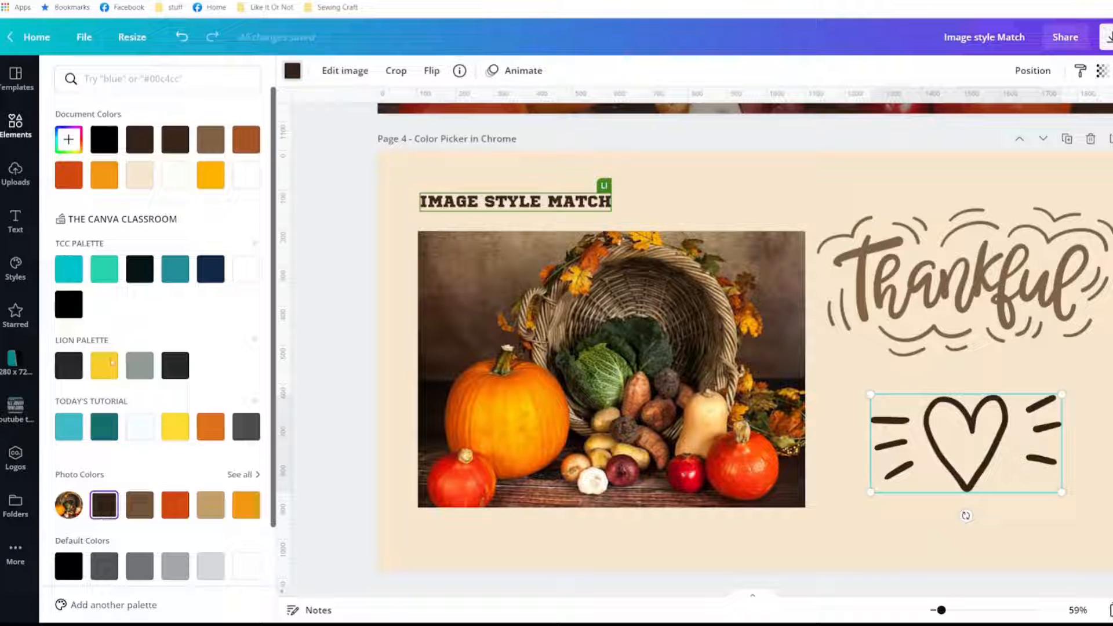
mouse_move(68, 139)
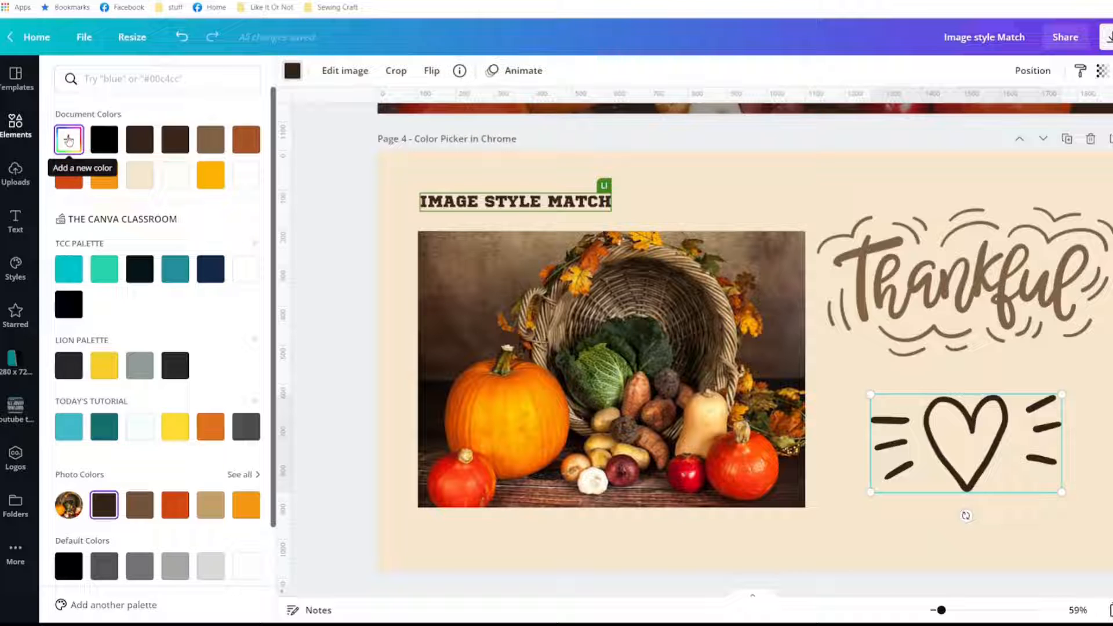
click(69, 139)
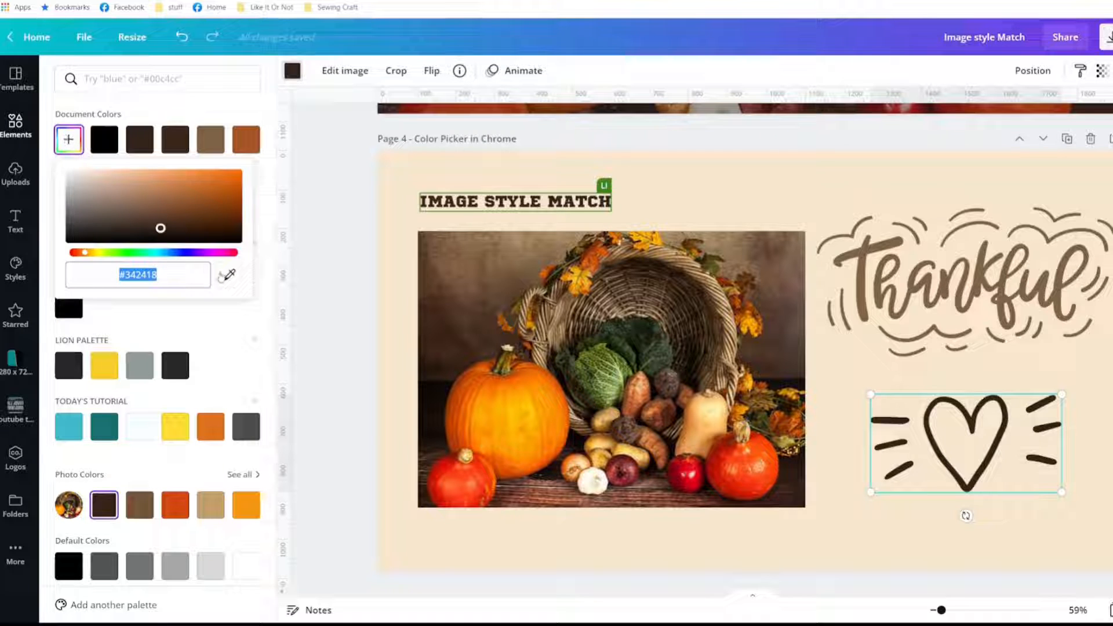
mouse_move(228, 279)
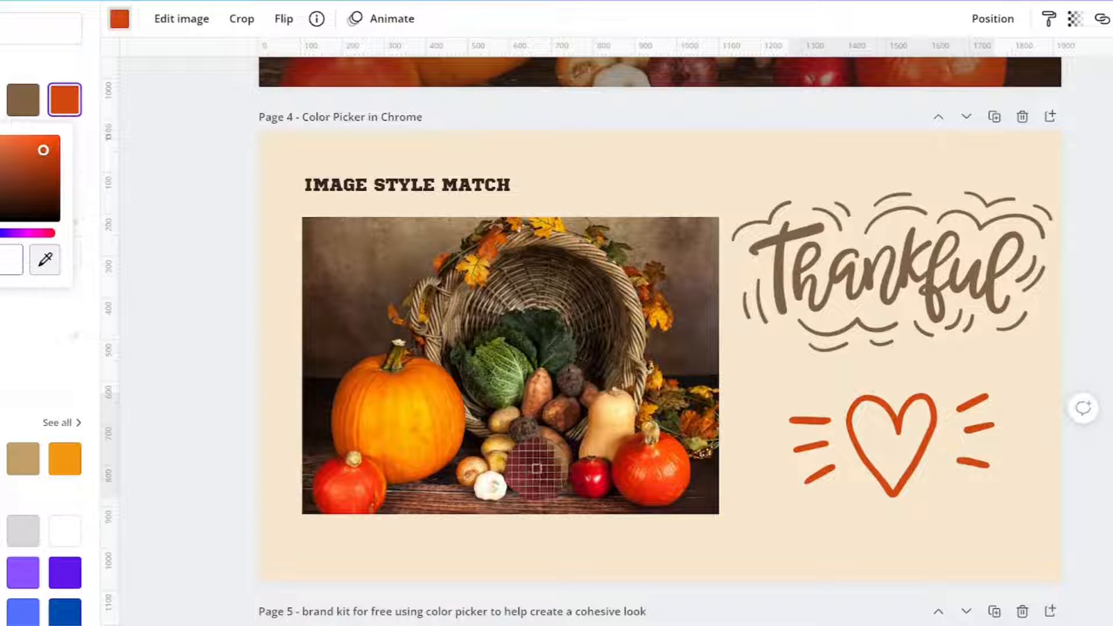
Give the page background a brown sampled from the photo with the eyedropper
click(891, 448)
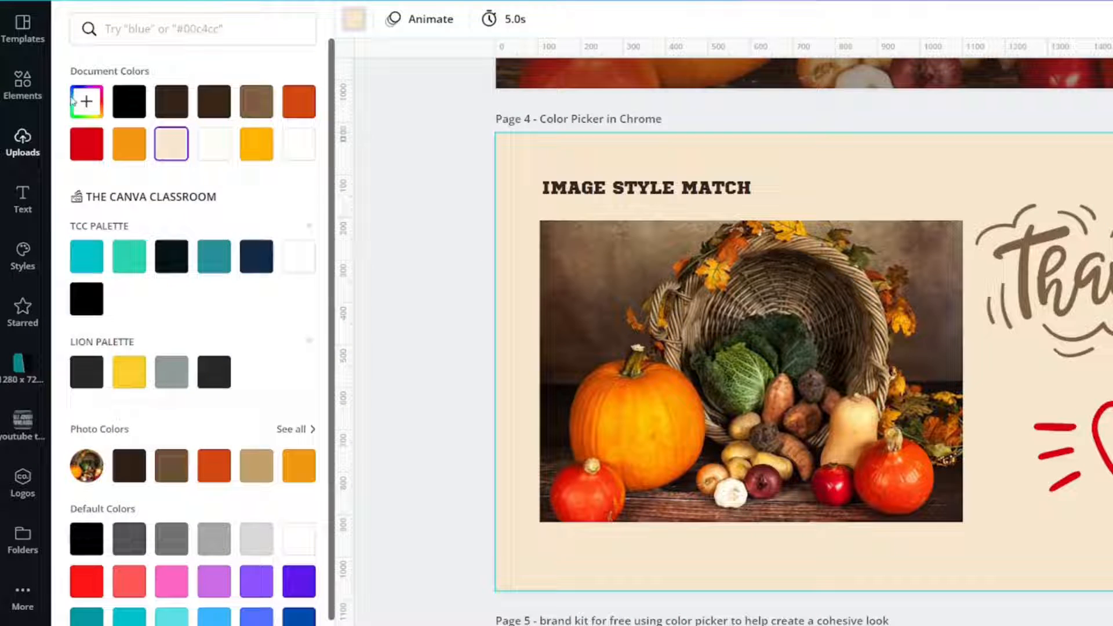
click(86, 101)
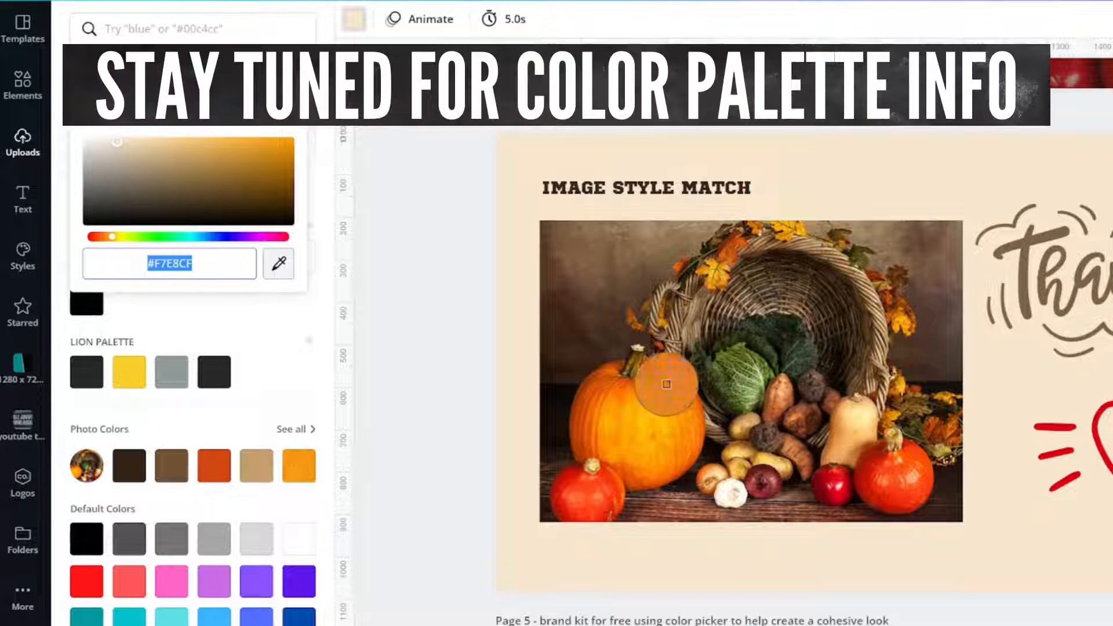
click(666, 385)
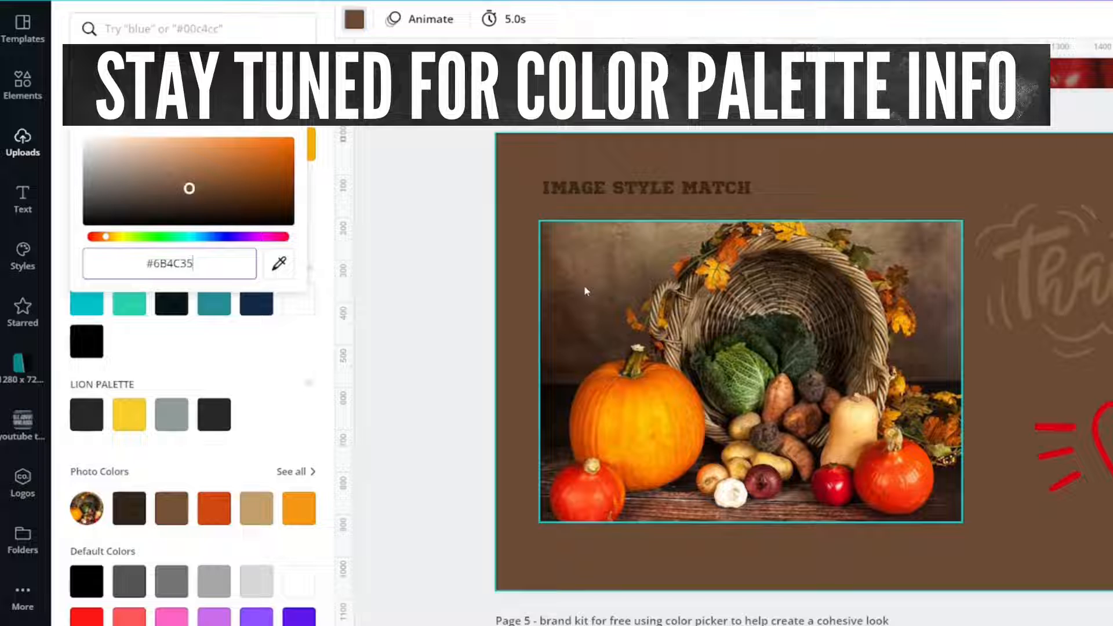
click(279, 264)
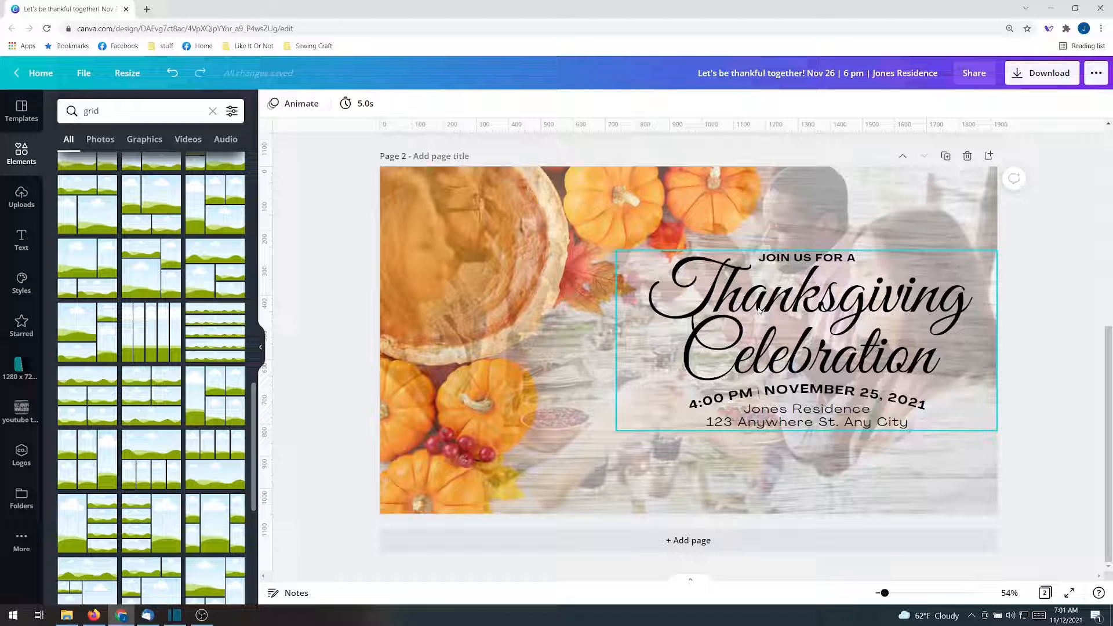
Select page 1's photo layout to show its colour palette swatches
click(598, 361)
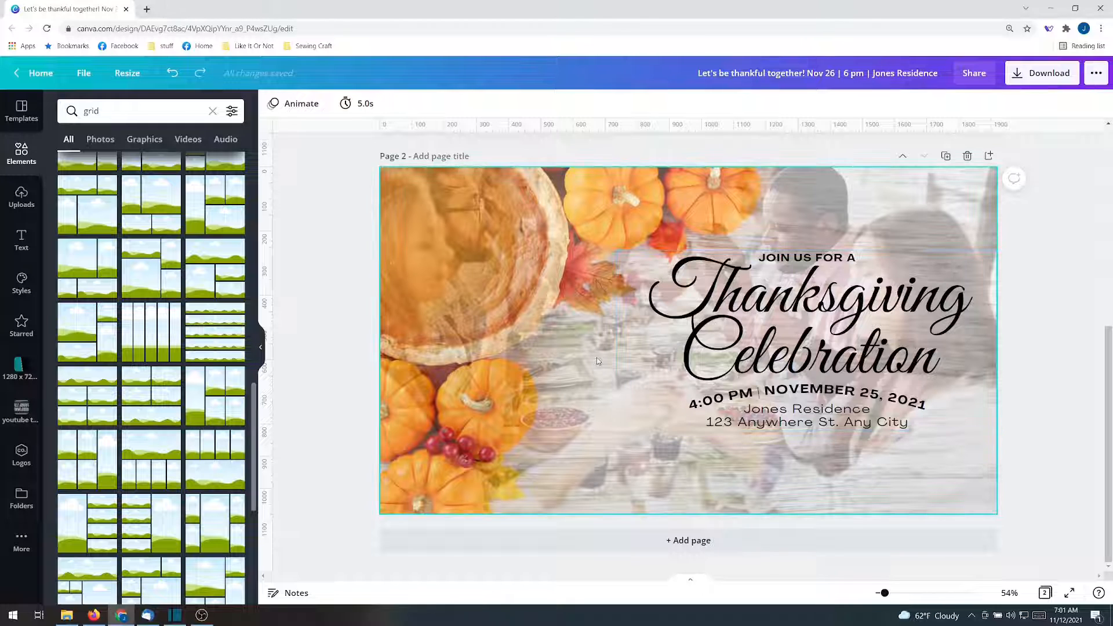
click(815, 320)
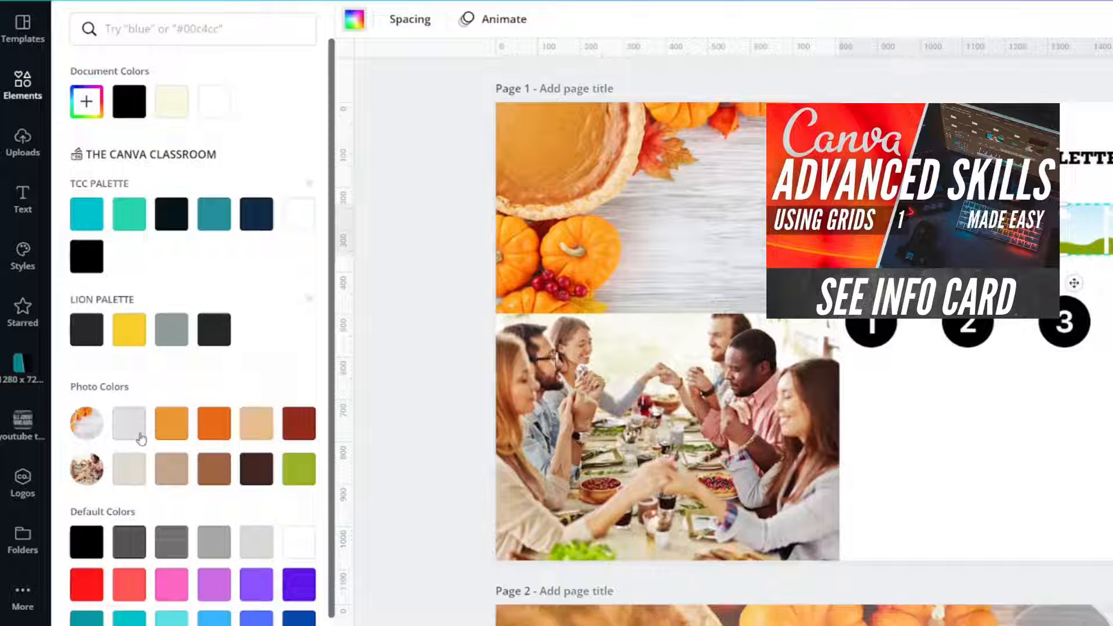
Fill a palette square with a colour sampled directly from the autumn photo
click(299, 423)
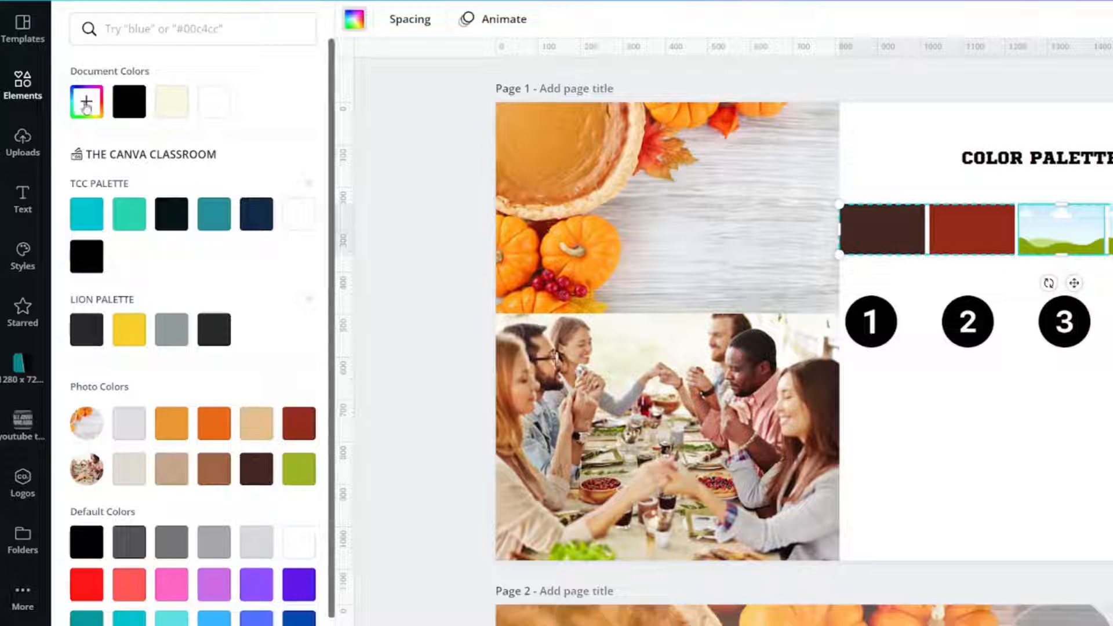
click(87, 101)
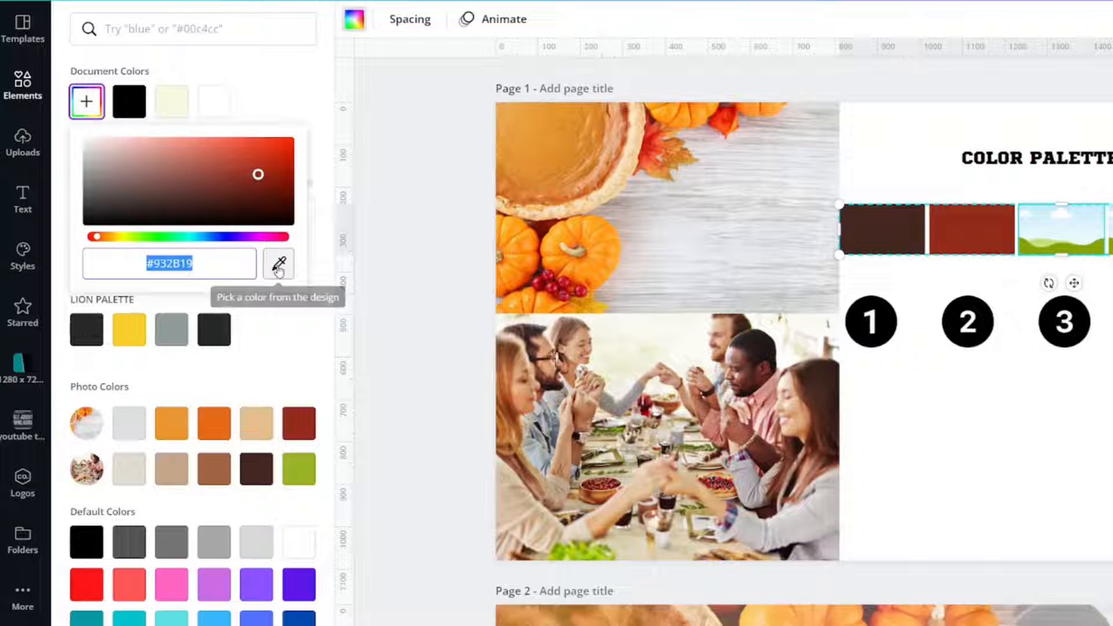
click(279, 263)
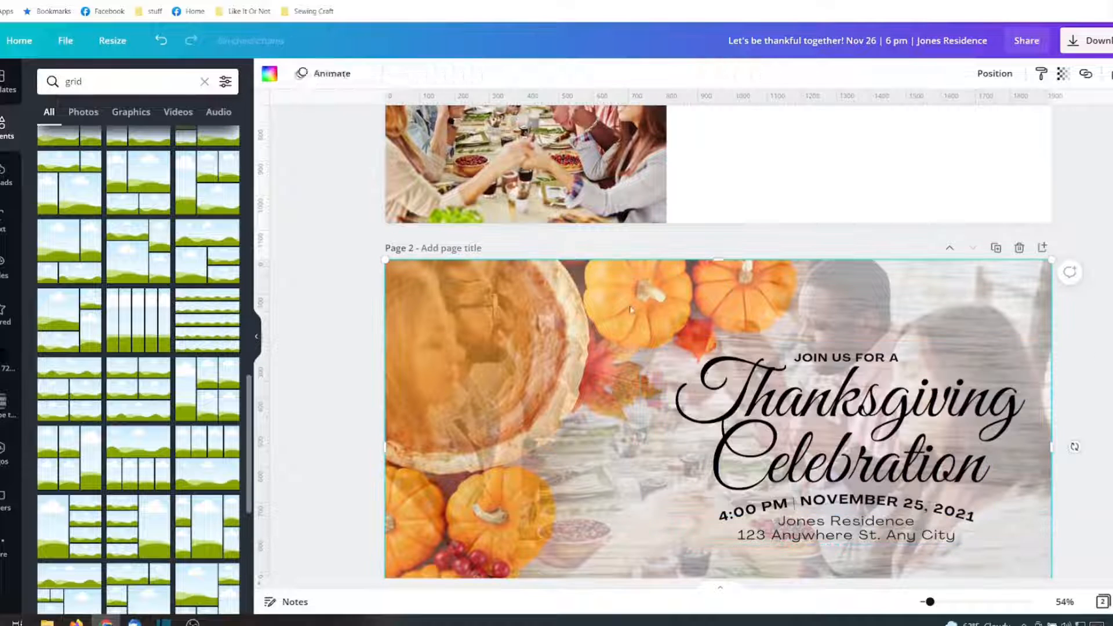
Try navy, dark brown and rust on the script title, settling on bright red
click(845, 418)
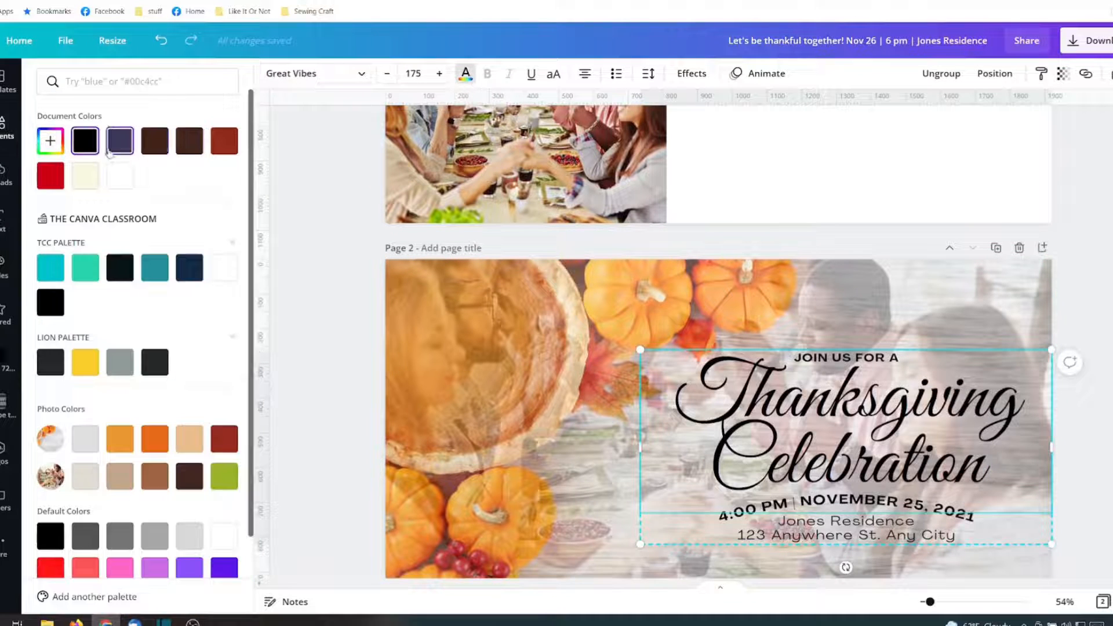
click(119, 140)
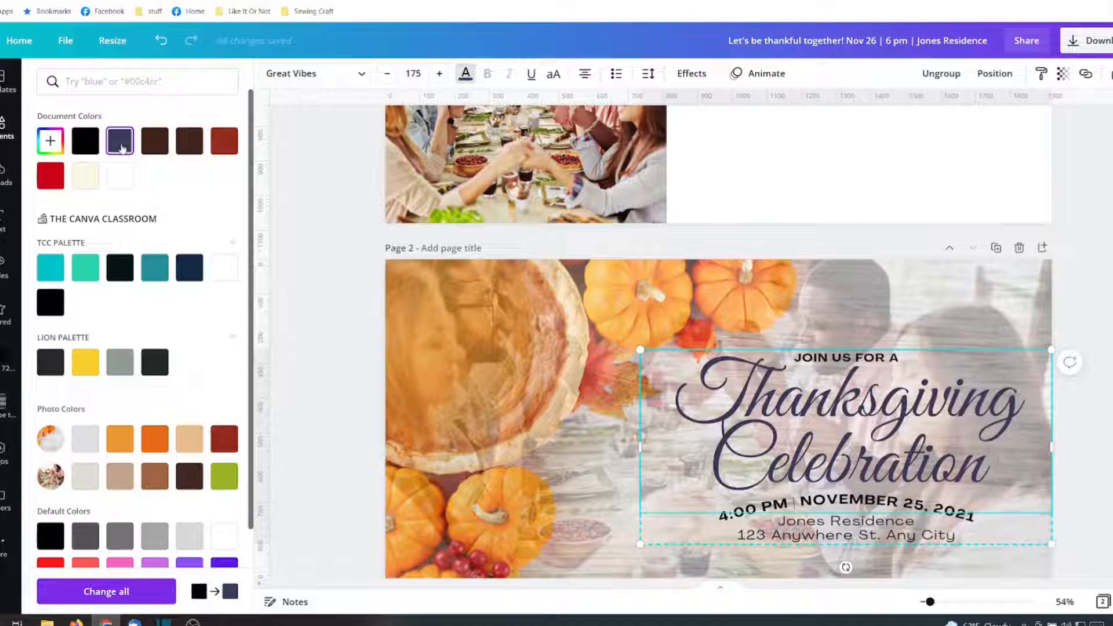
mouse_move(154, 140)
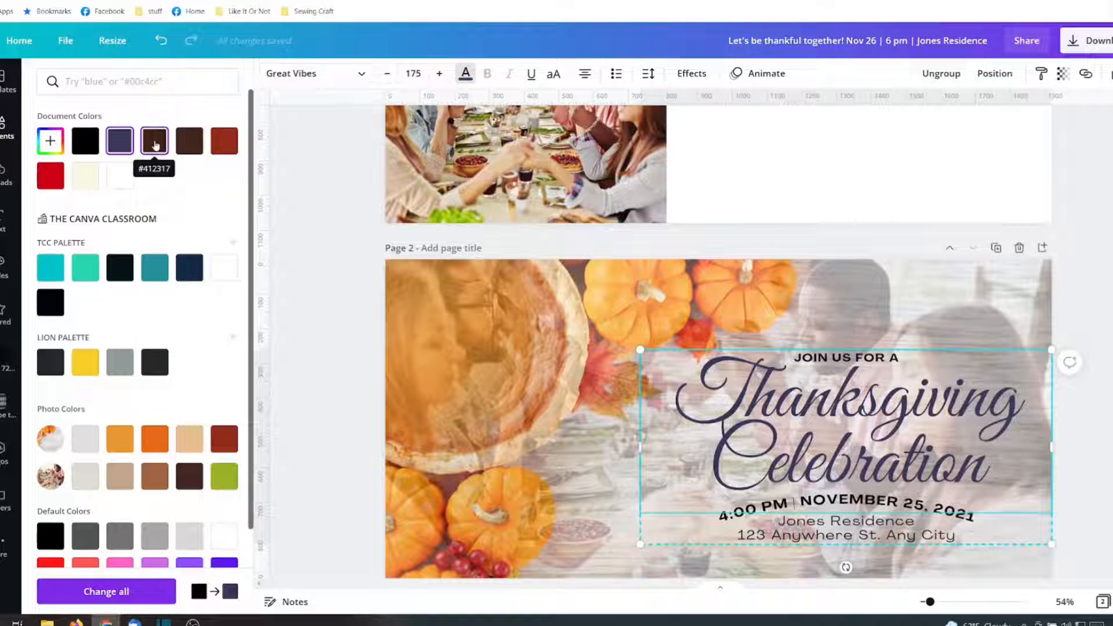
click(154, 141)
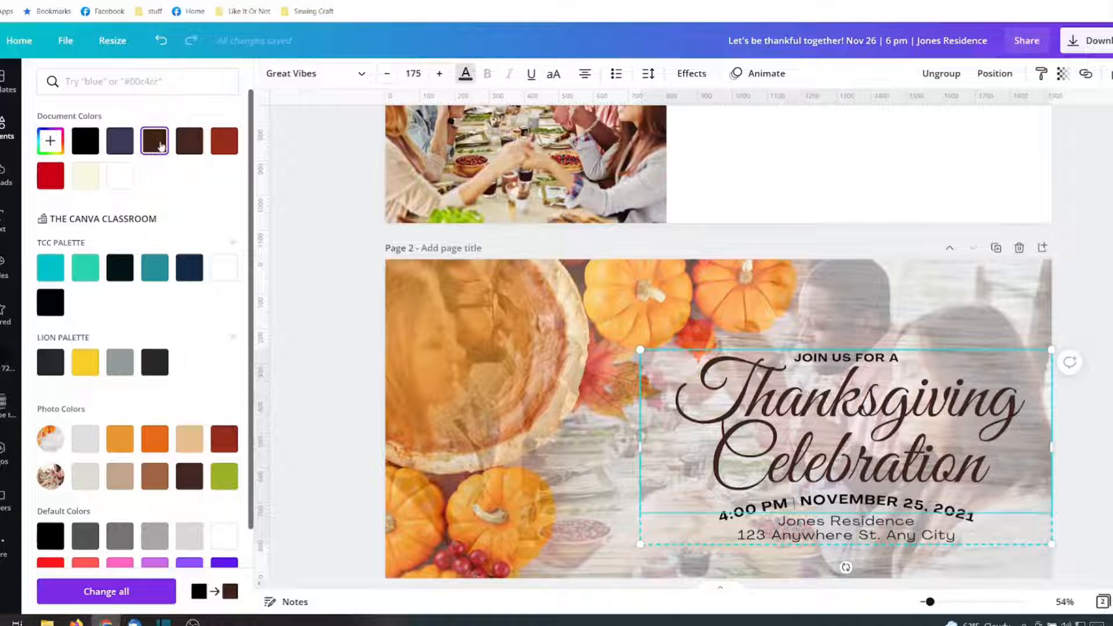
click(189, 141)
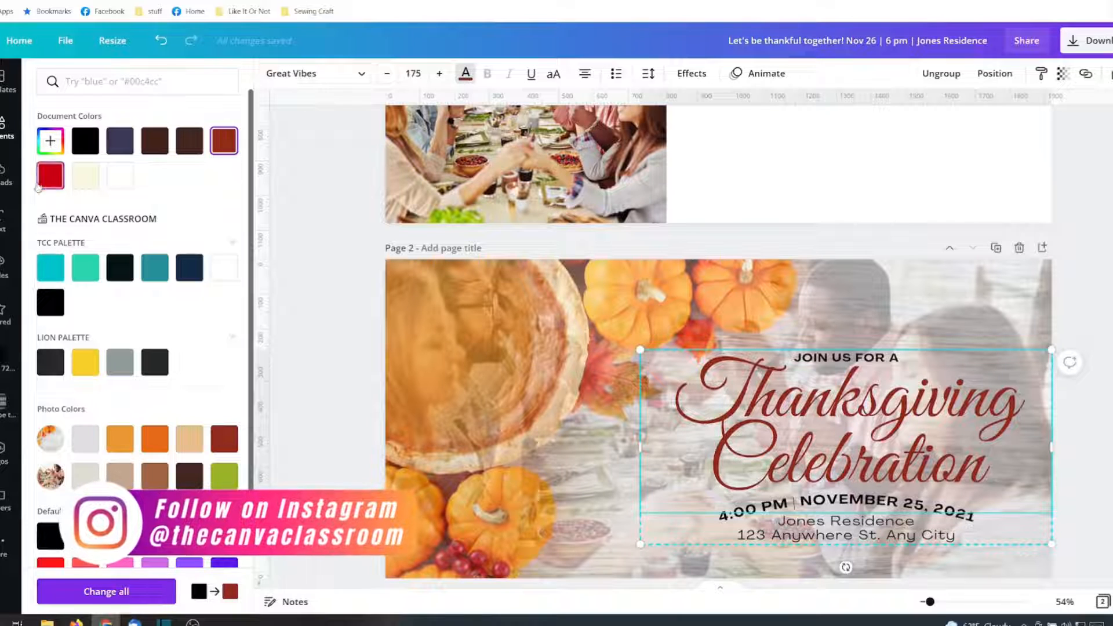
click(50, 176)
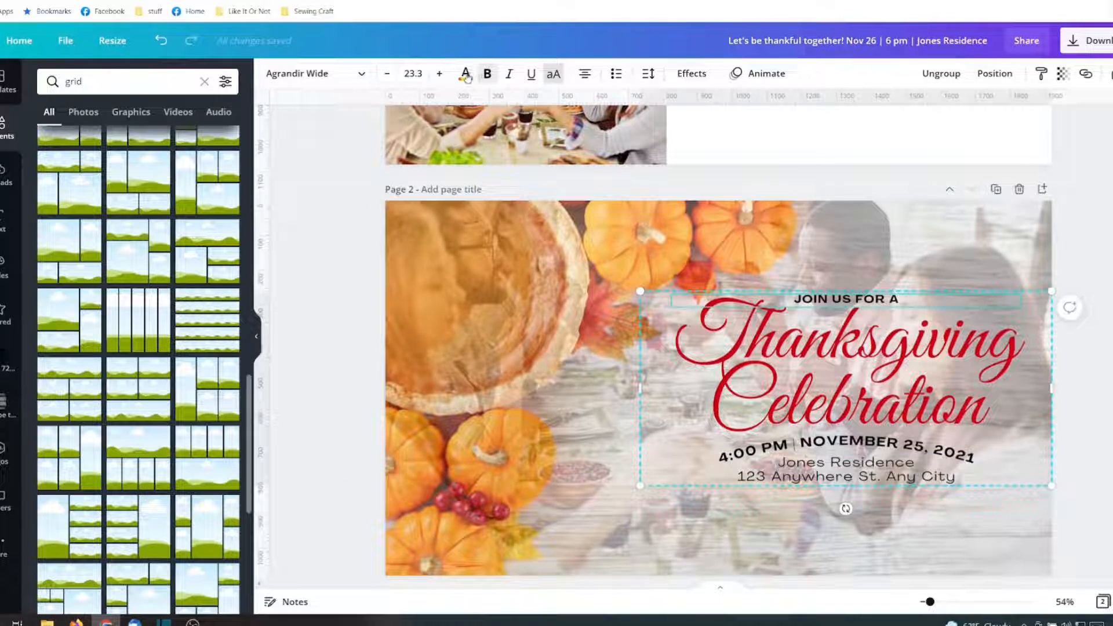
Add a light beige rectangle behind the invitation text and lower its transparency to about 72
click(465, 74)
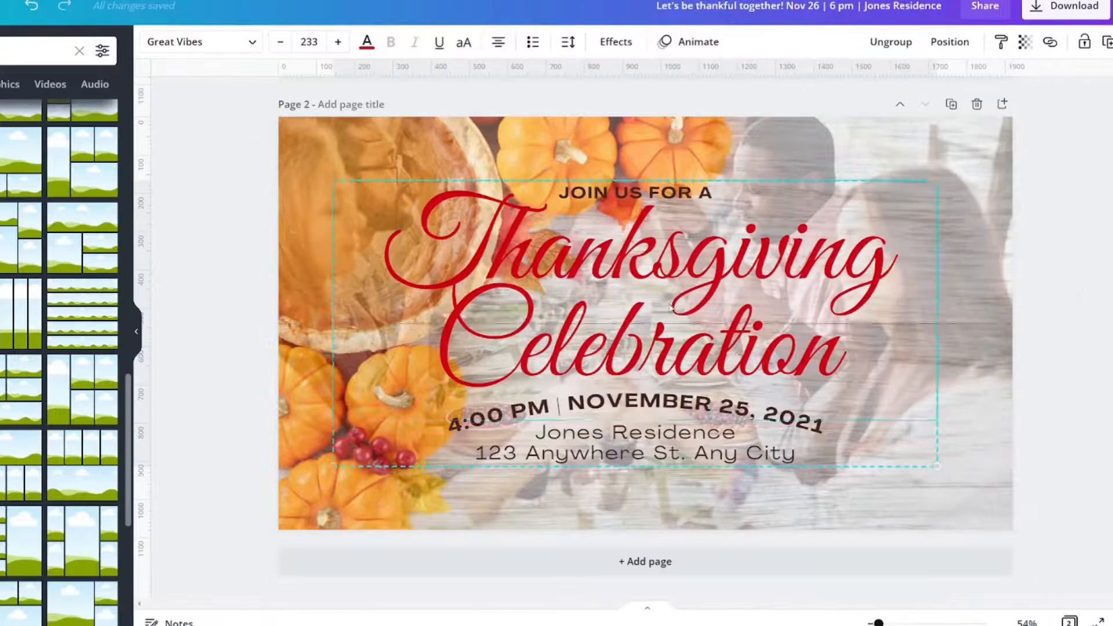
click(634, 307)
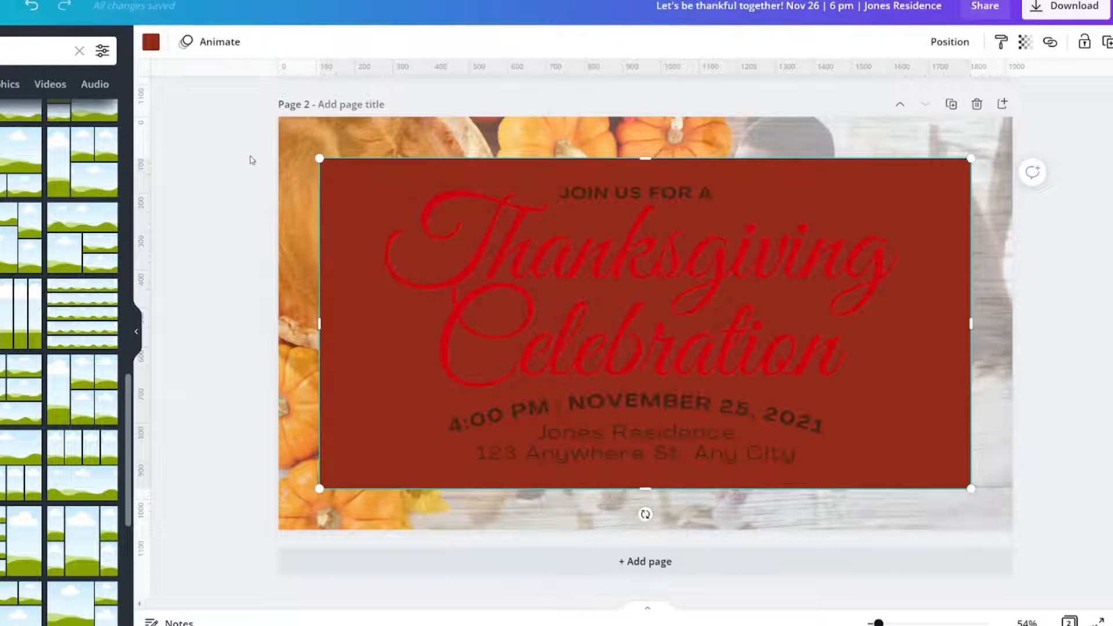
click(153, 42)
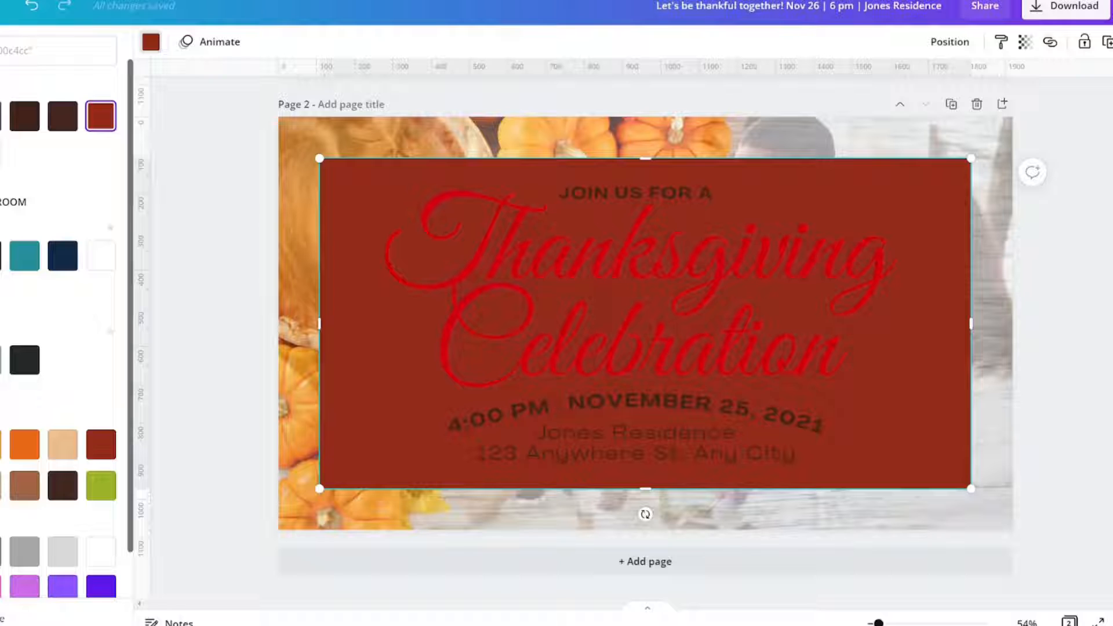
click(62, 445)
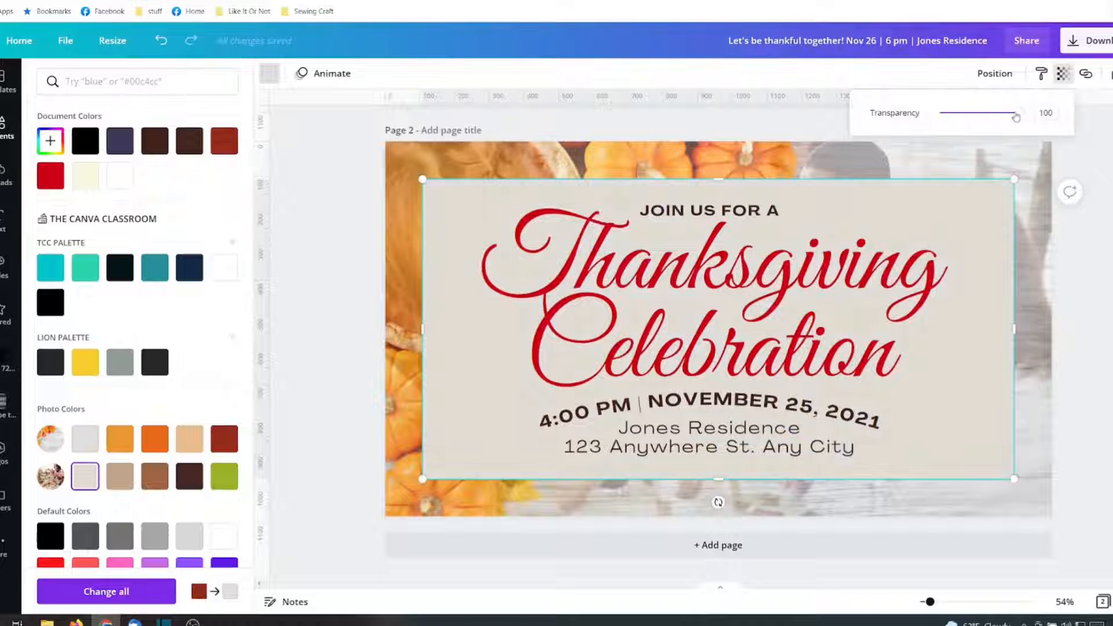
drag(1015, 113, 996, 113)
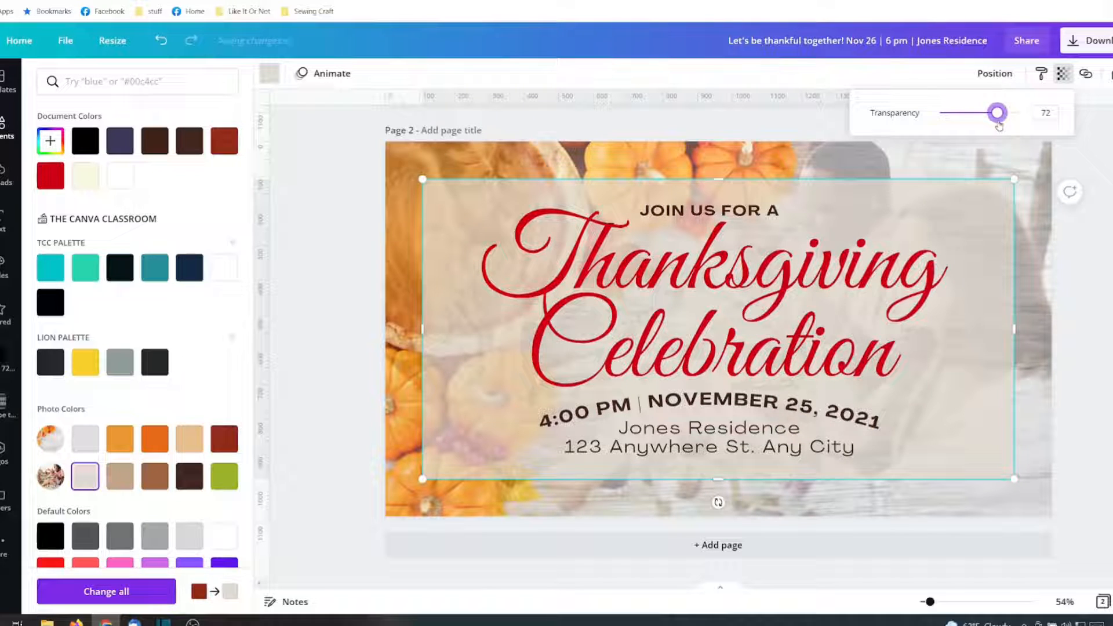